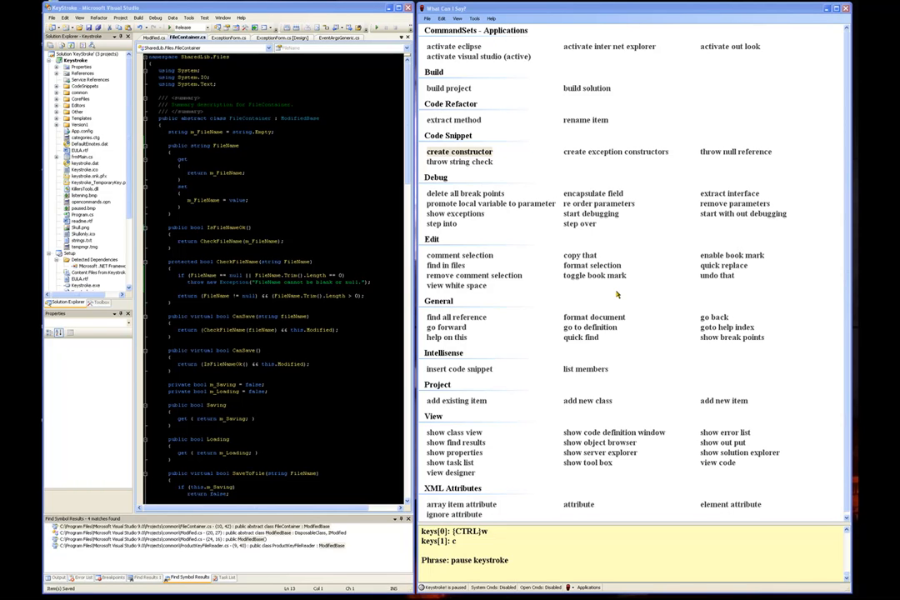
mouse_move(606, 102)
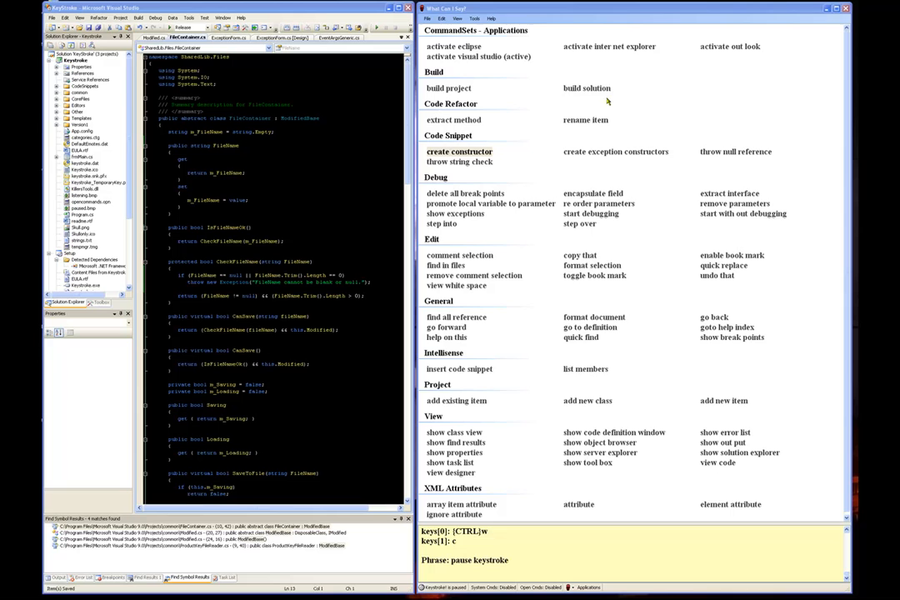
mouse_move(663, 113)
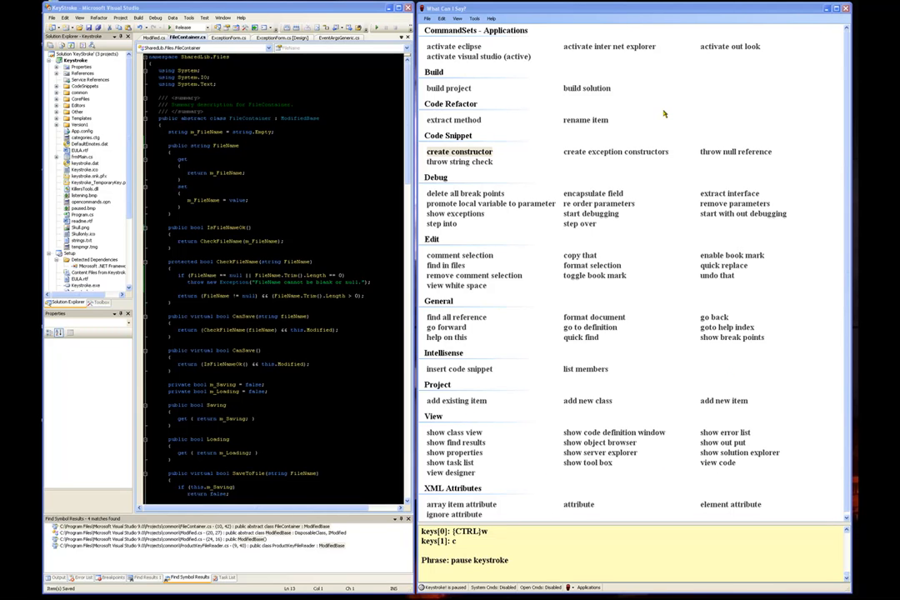
mouse_move(576, 80)
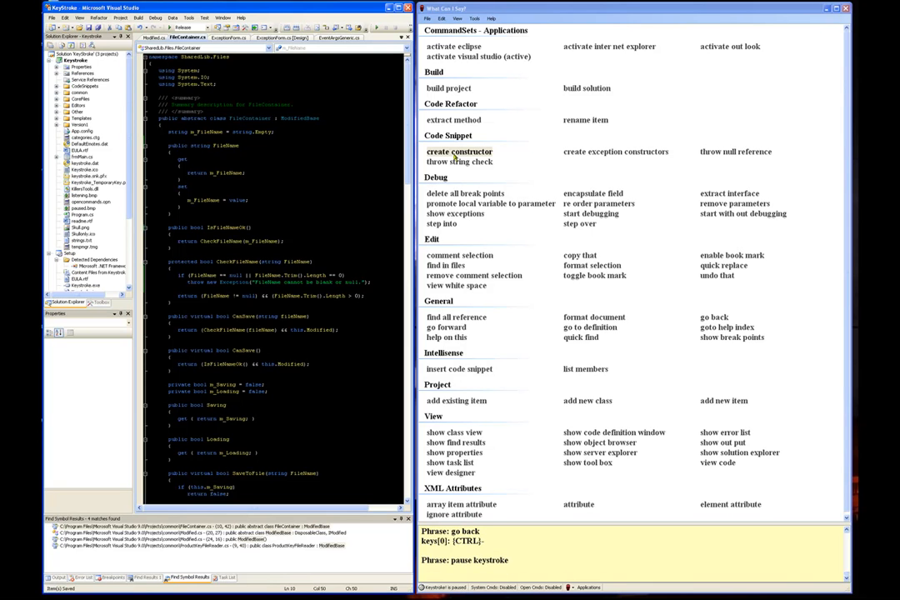
Step: Insert the standard exception constructors in the FileIOException class body via the ctorexp snippet
left_click(460, 152)
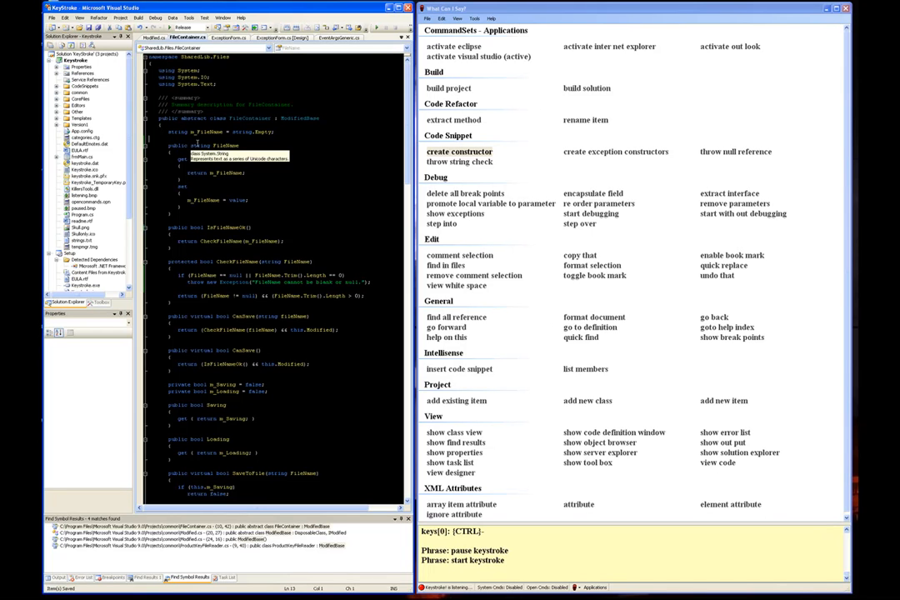
type("ctorexp")
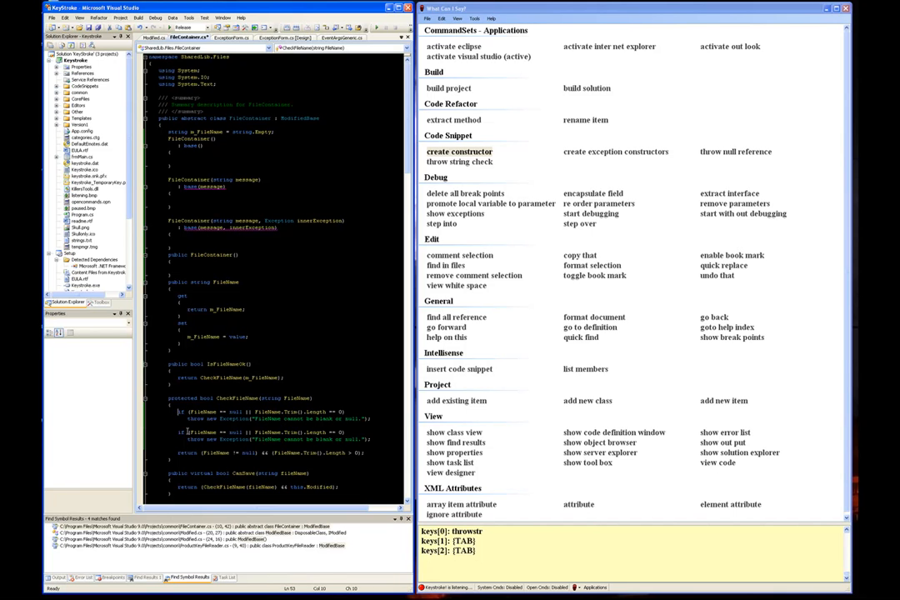
Step: Comment out the newly inserted constructors, then bring up Add New Item for a new class
left_click_drag(180, 412, 372, 440)
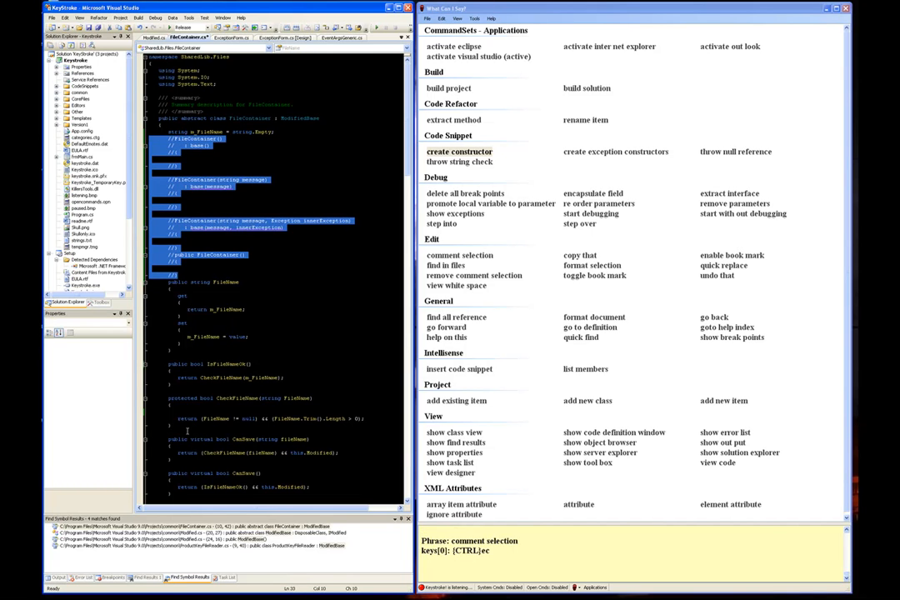
key("ctrl+e,u")
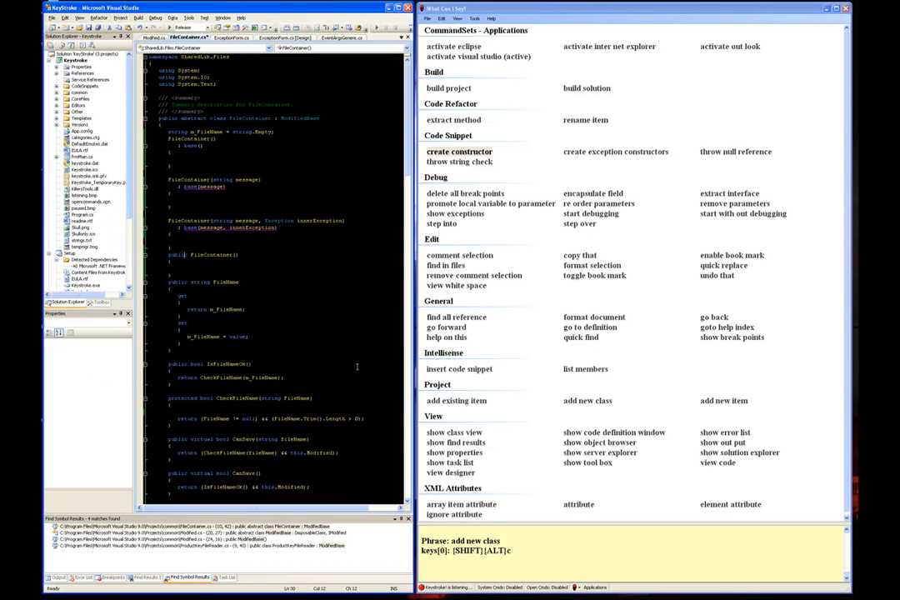
key("ctrl+shift+a")
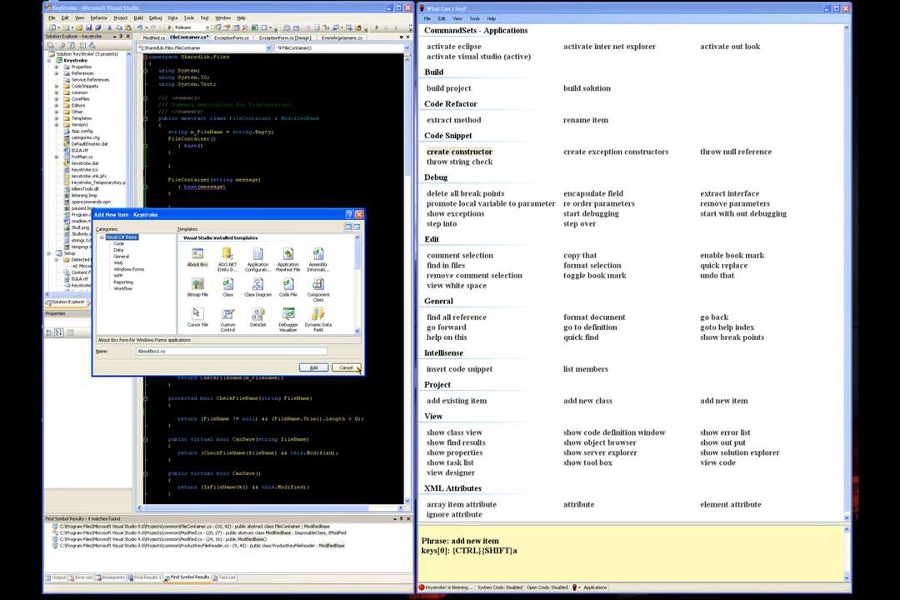